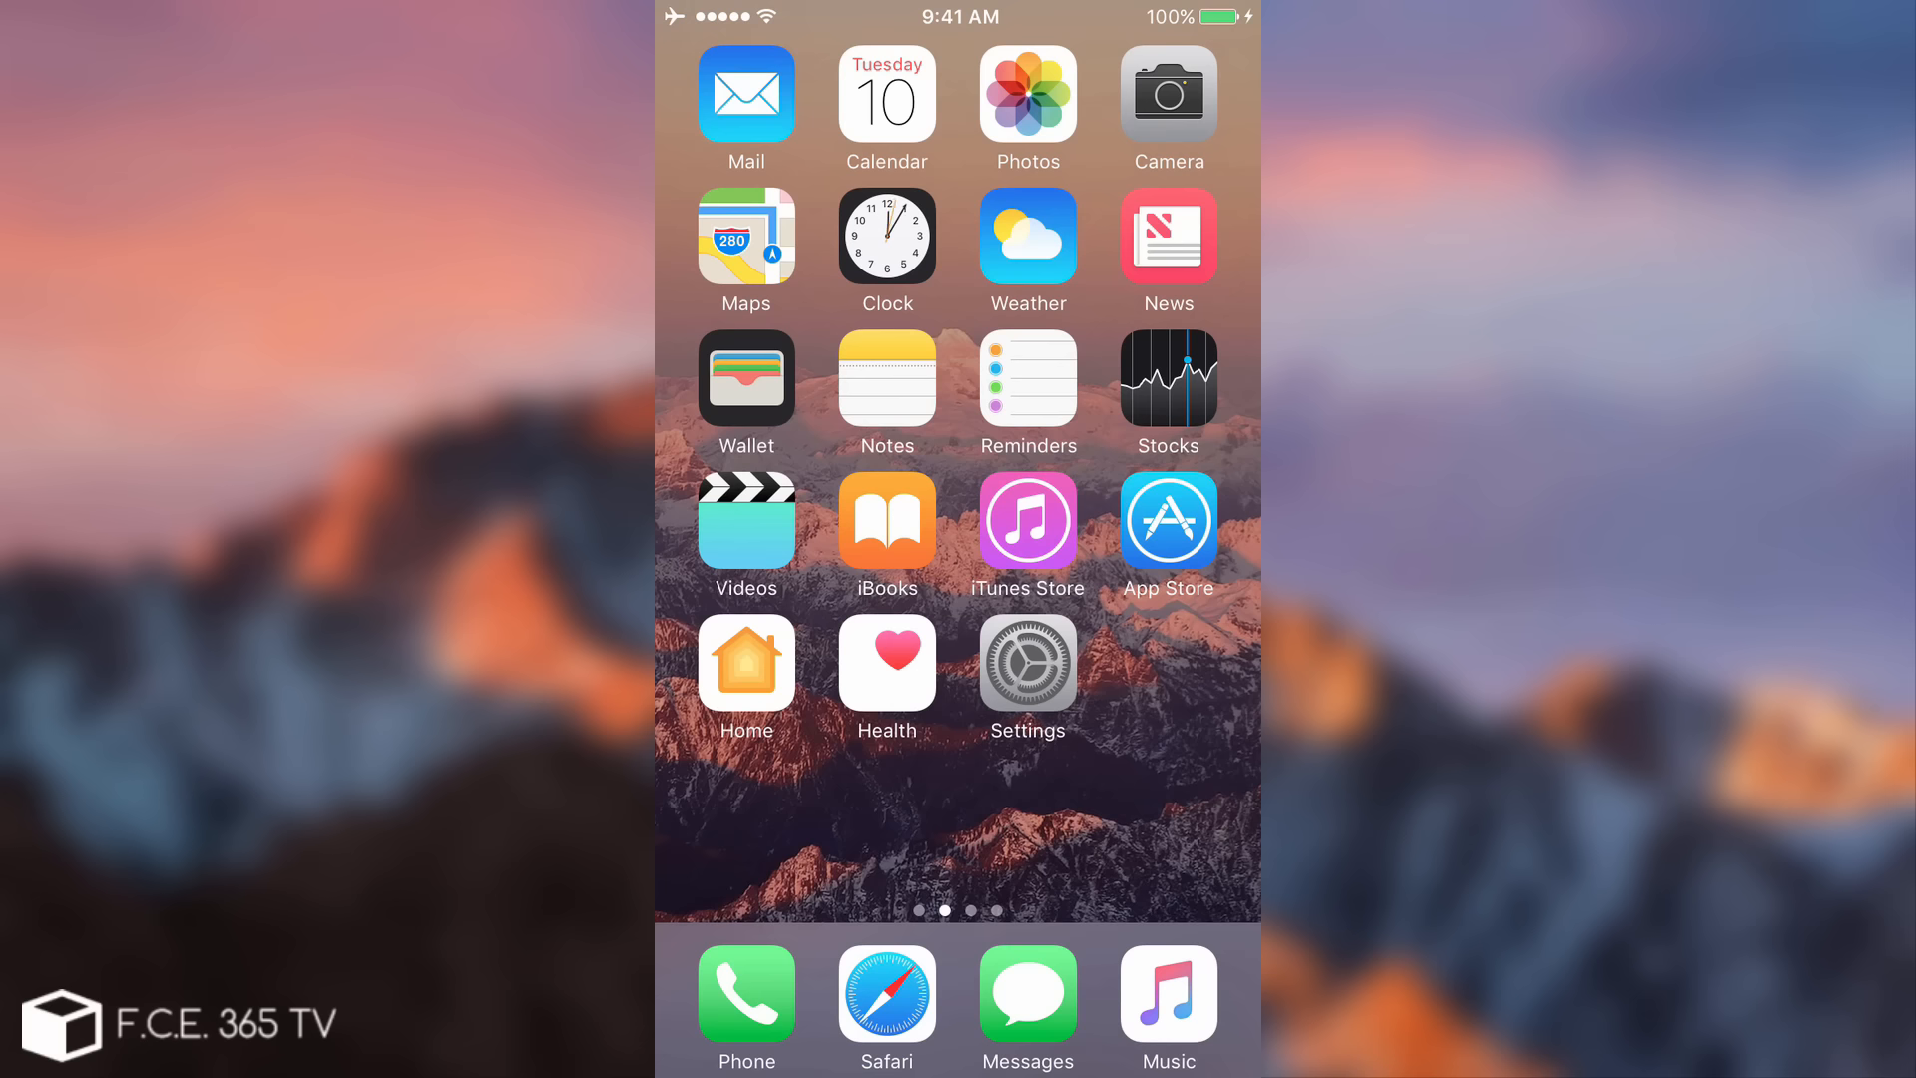
Step: Launch Safari and scroll the Apple Beta enrollment page to step 2, Download Profile
{"action": "left_click", "coordinate": [887, 993]}
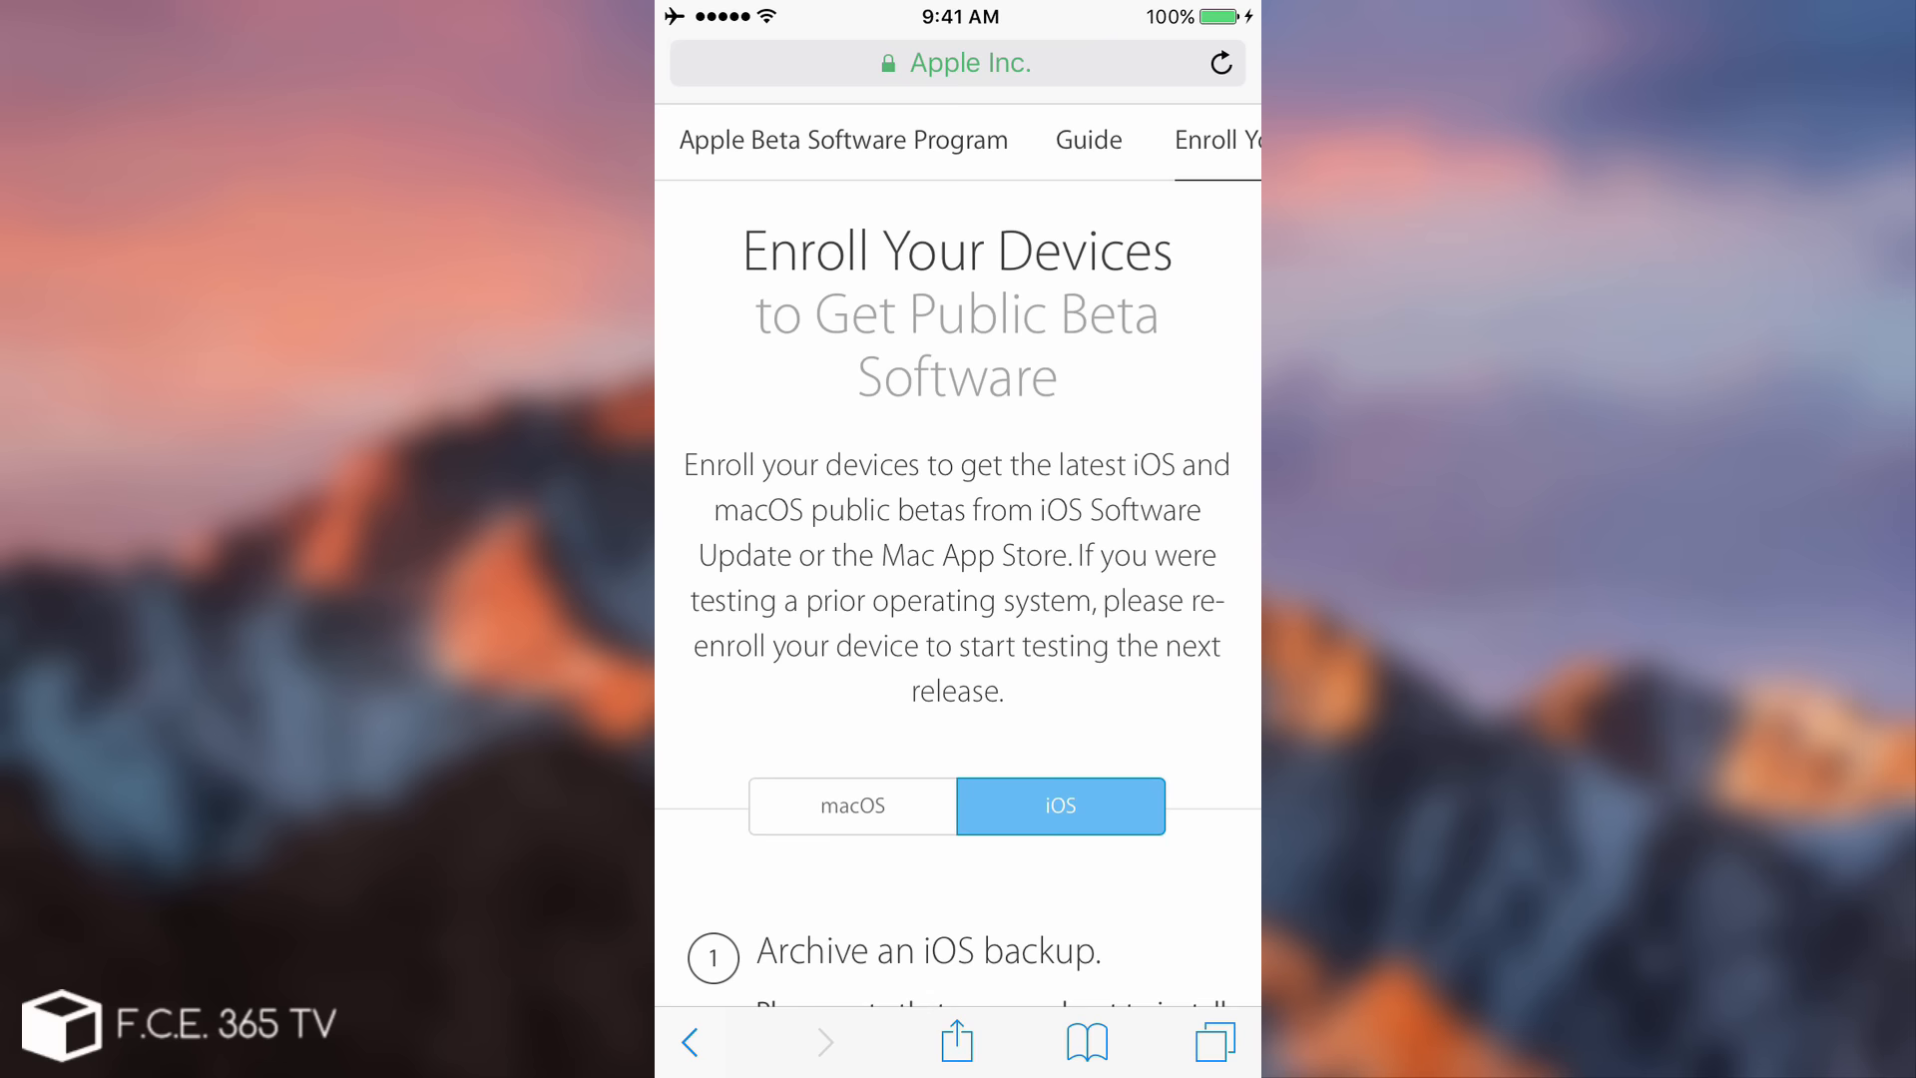
{"action": "scroll", "scroll_direction": "down", "scroll_amount": 3}
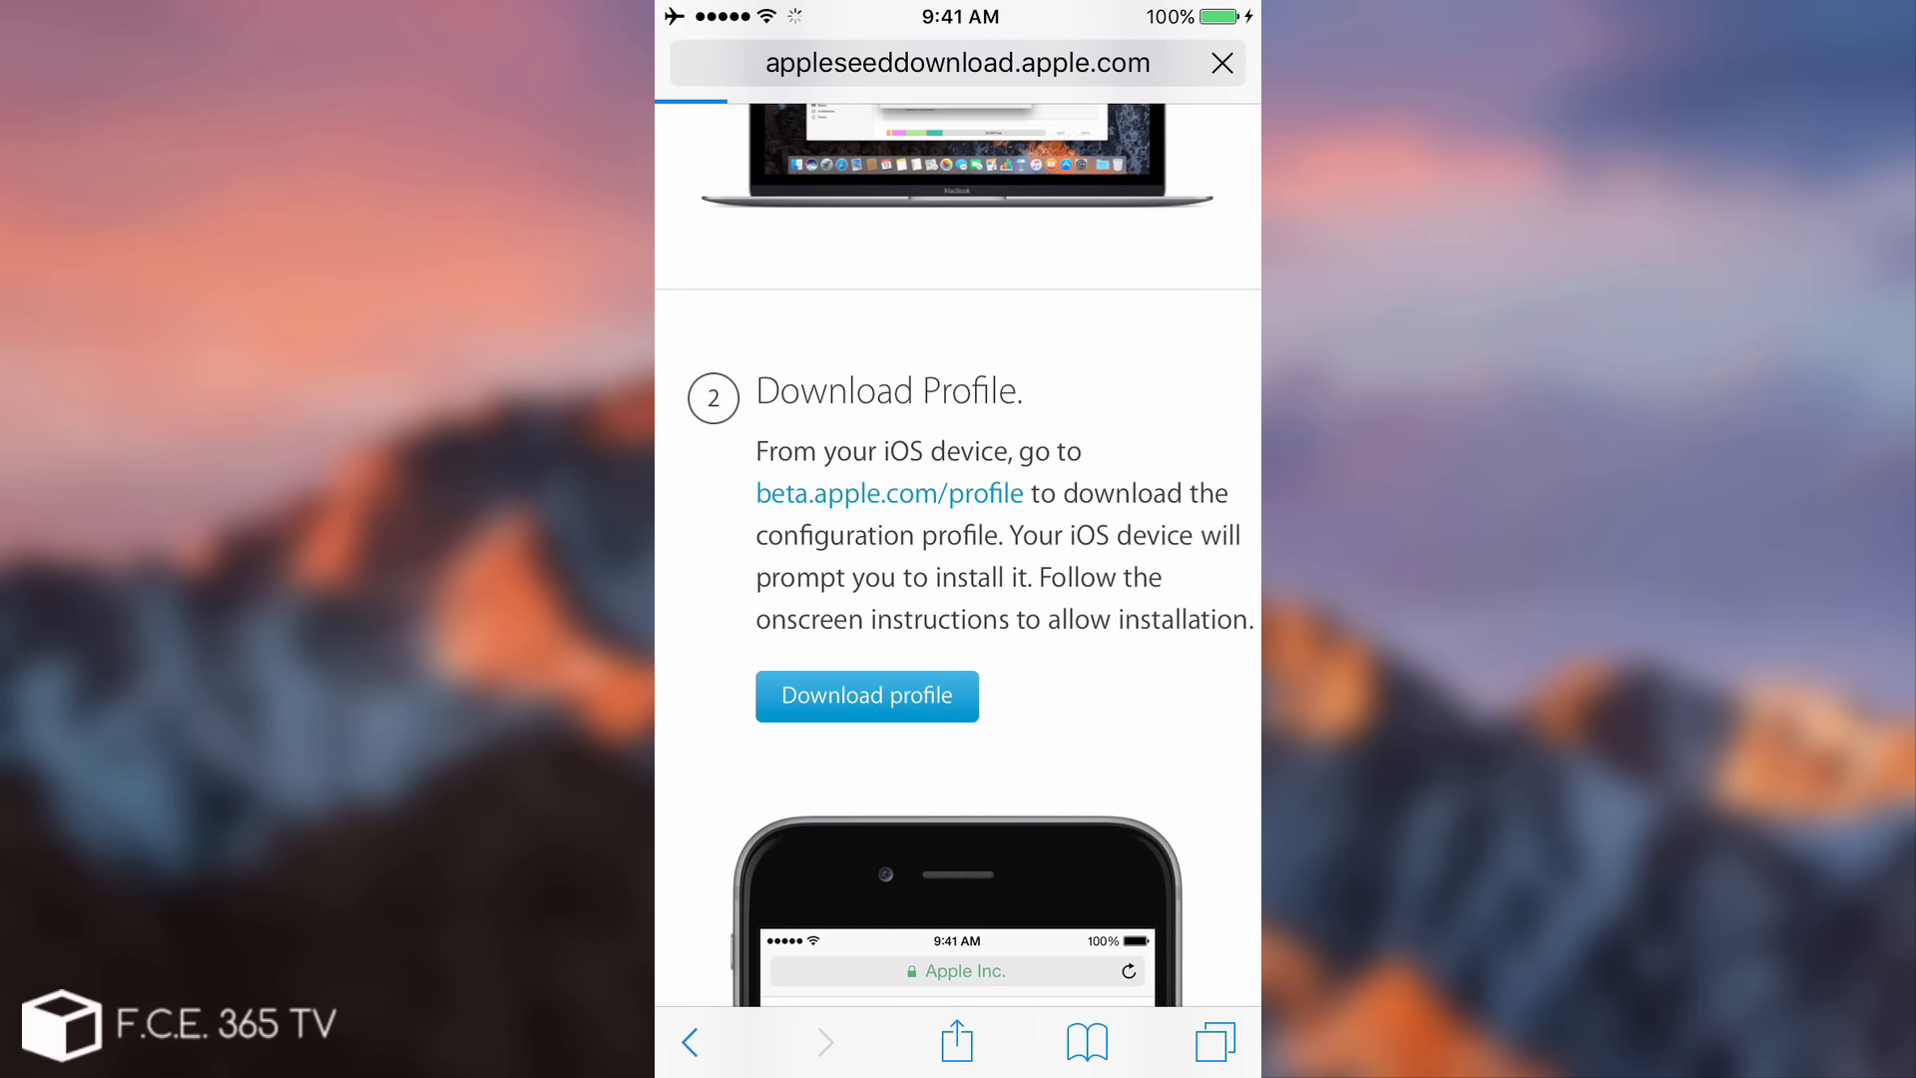
Step: Return to the home screen, swipe a page, and reopen Safari onto its four-tab overview
{"action": "left_click", "coordinate": [866, 696]}
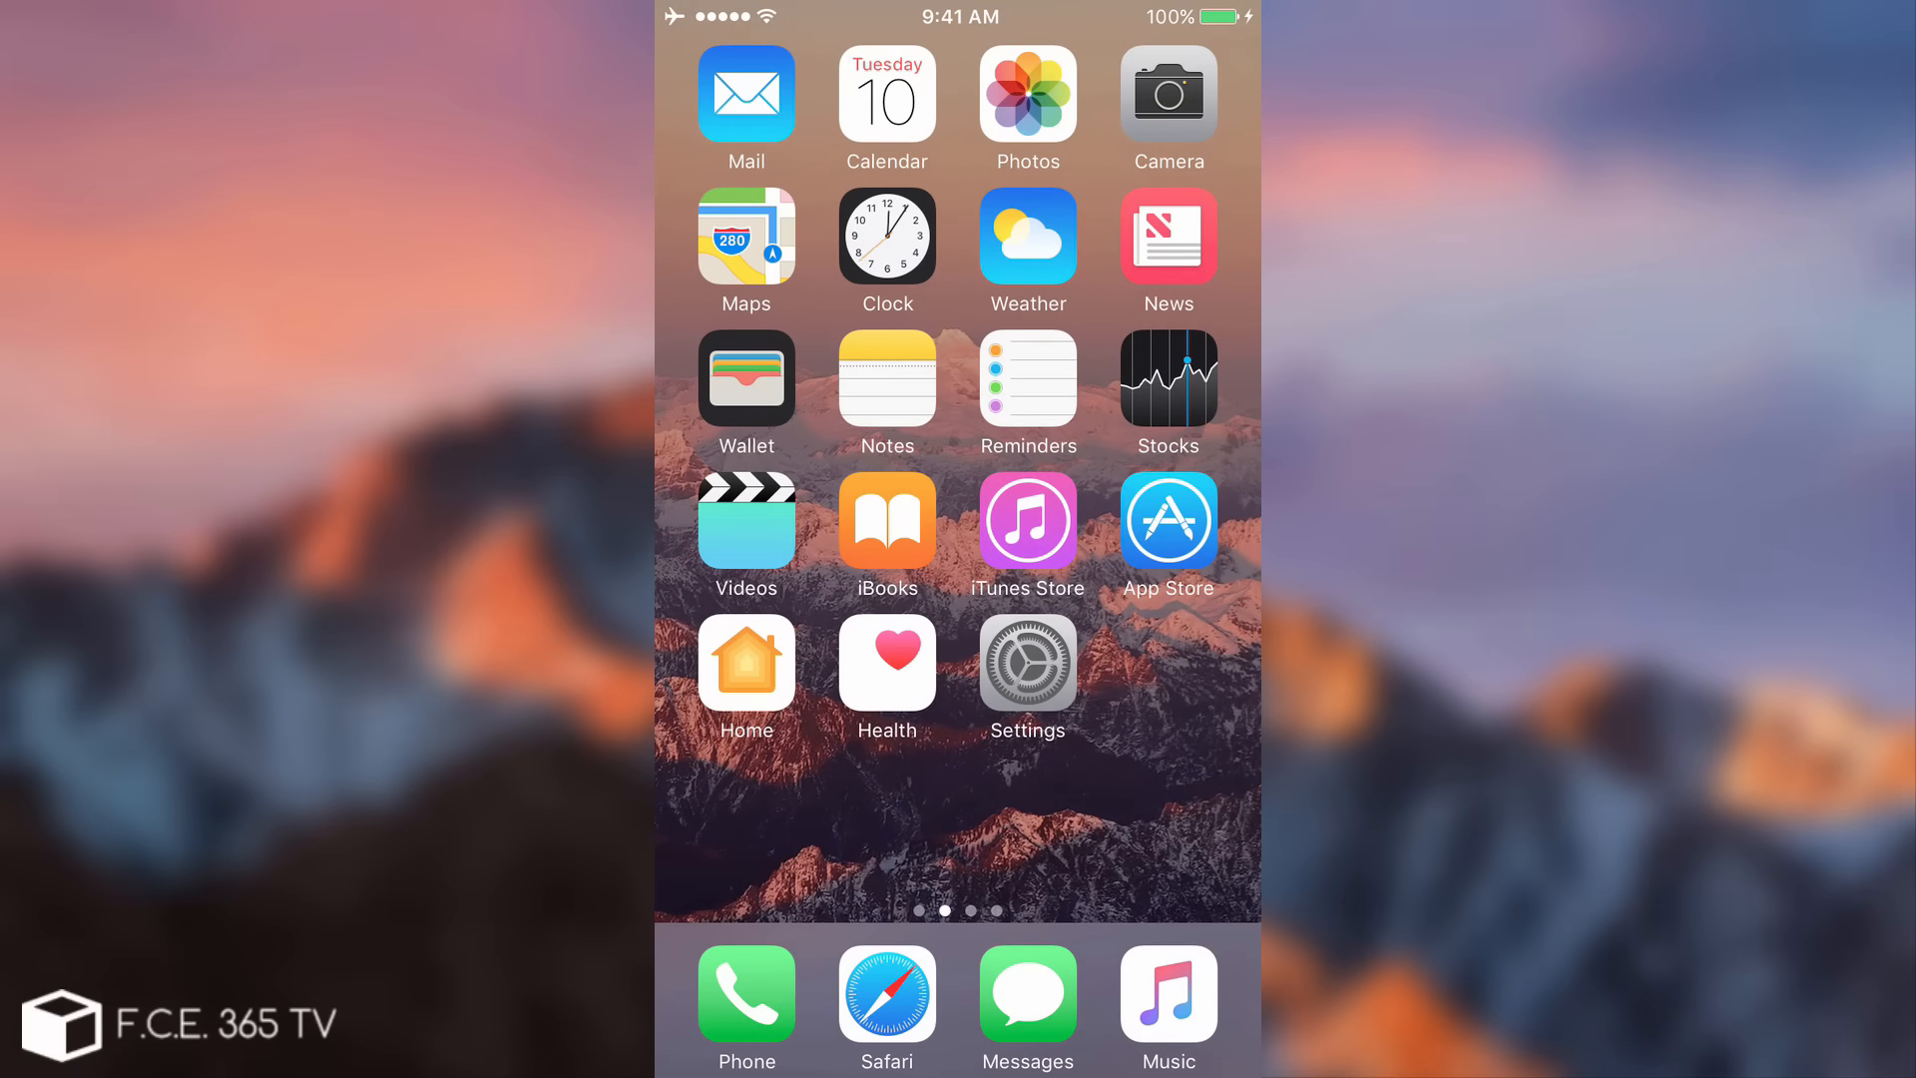
{"action": "scroll", "scroll_direction": "left", "scroll_amount": 3}
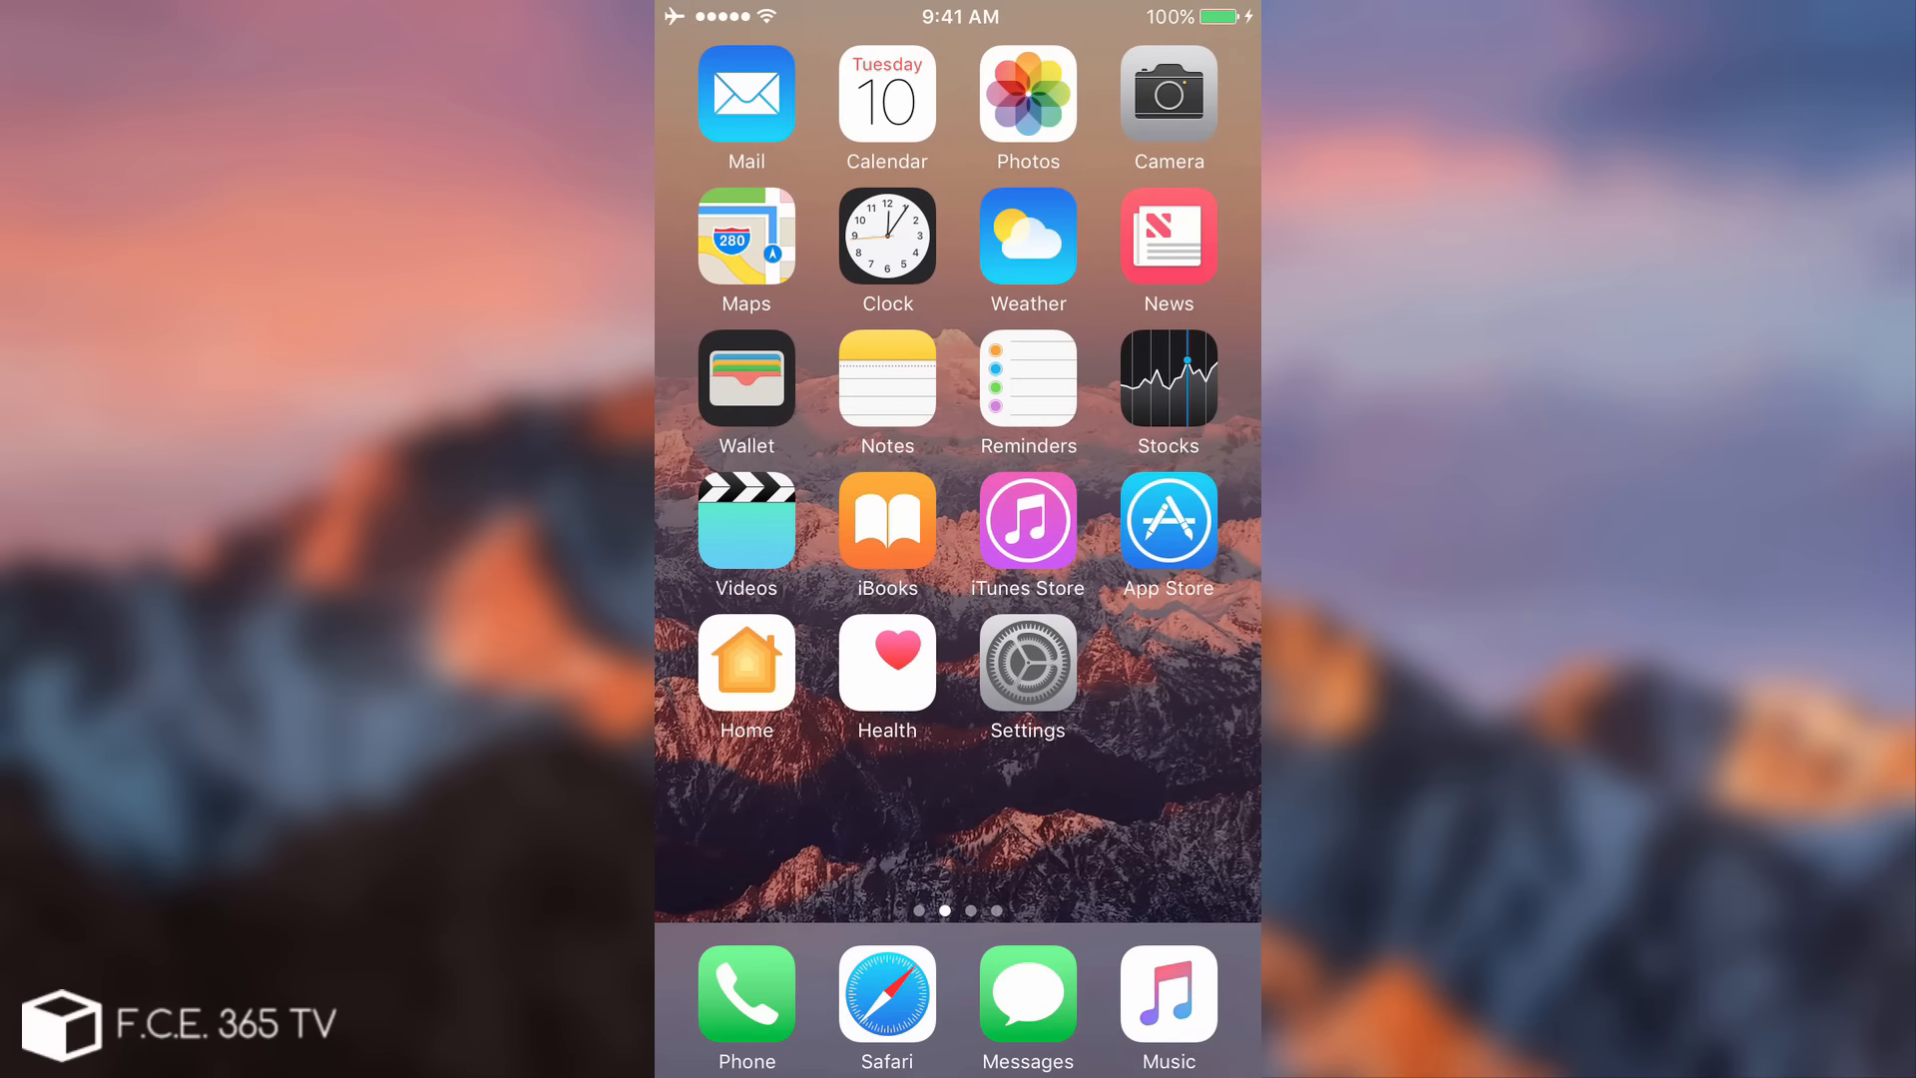
{"action": "left_click", "coordinate": [886, 993]}
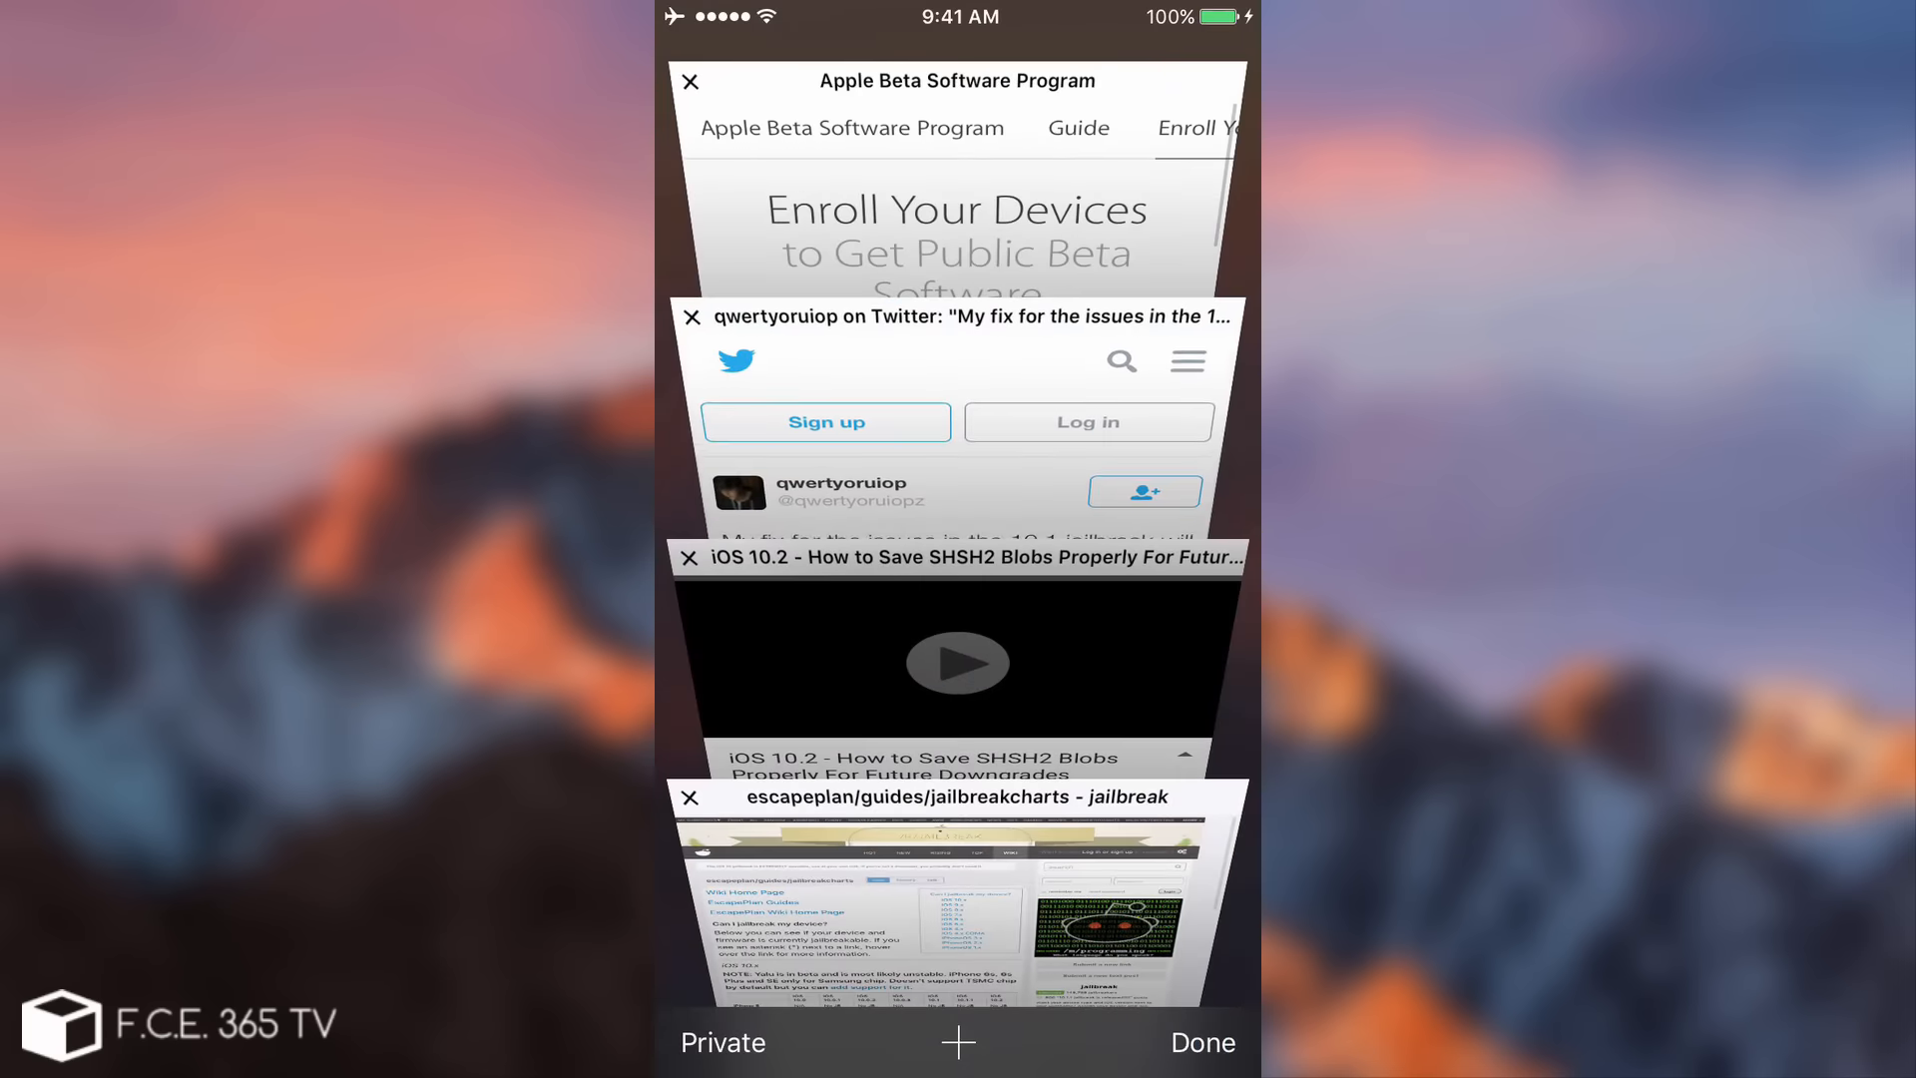
Step: Read the Twitter tab about adding iOS 10.2 support to the 10.1 jailbreak, then return to the tab overview
{"action": "left_click", "coordinate": [957, 428]}
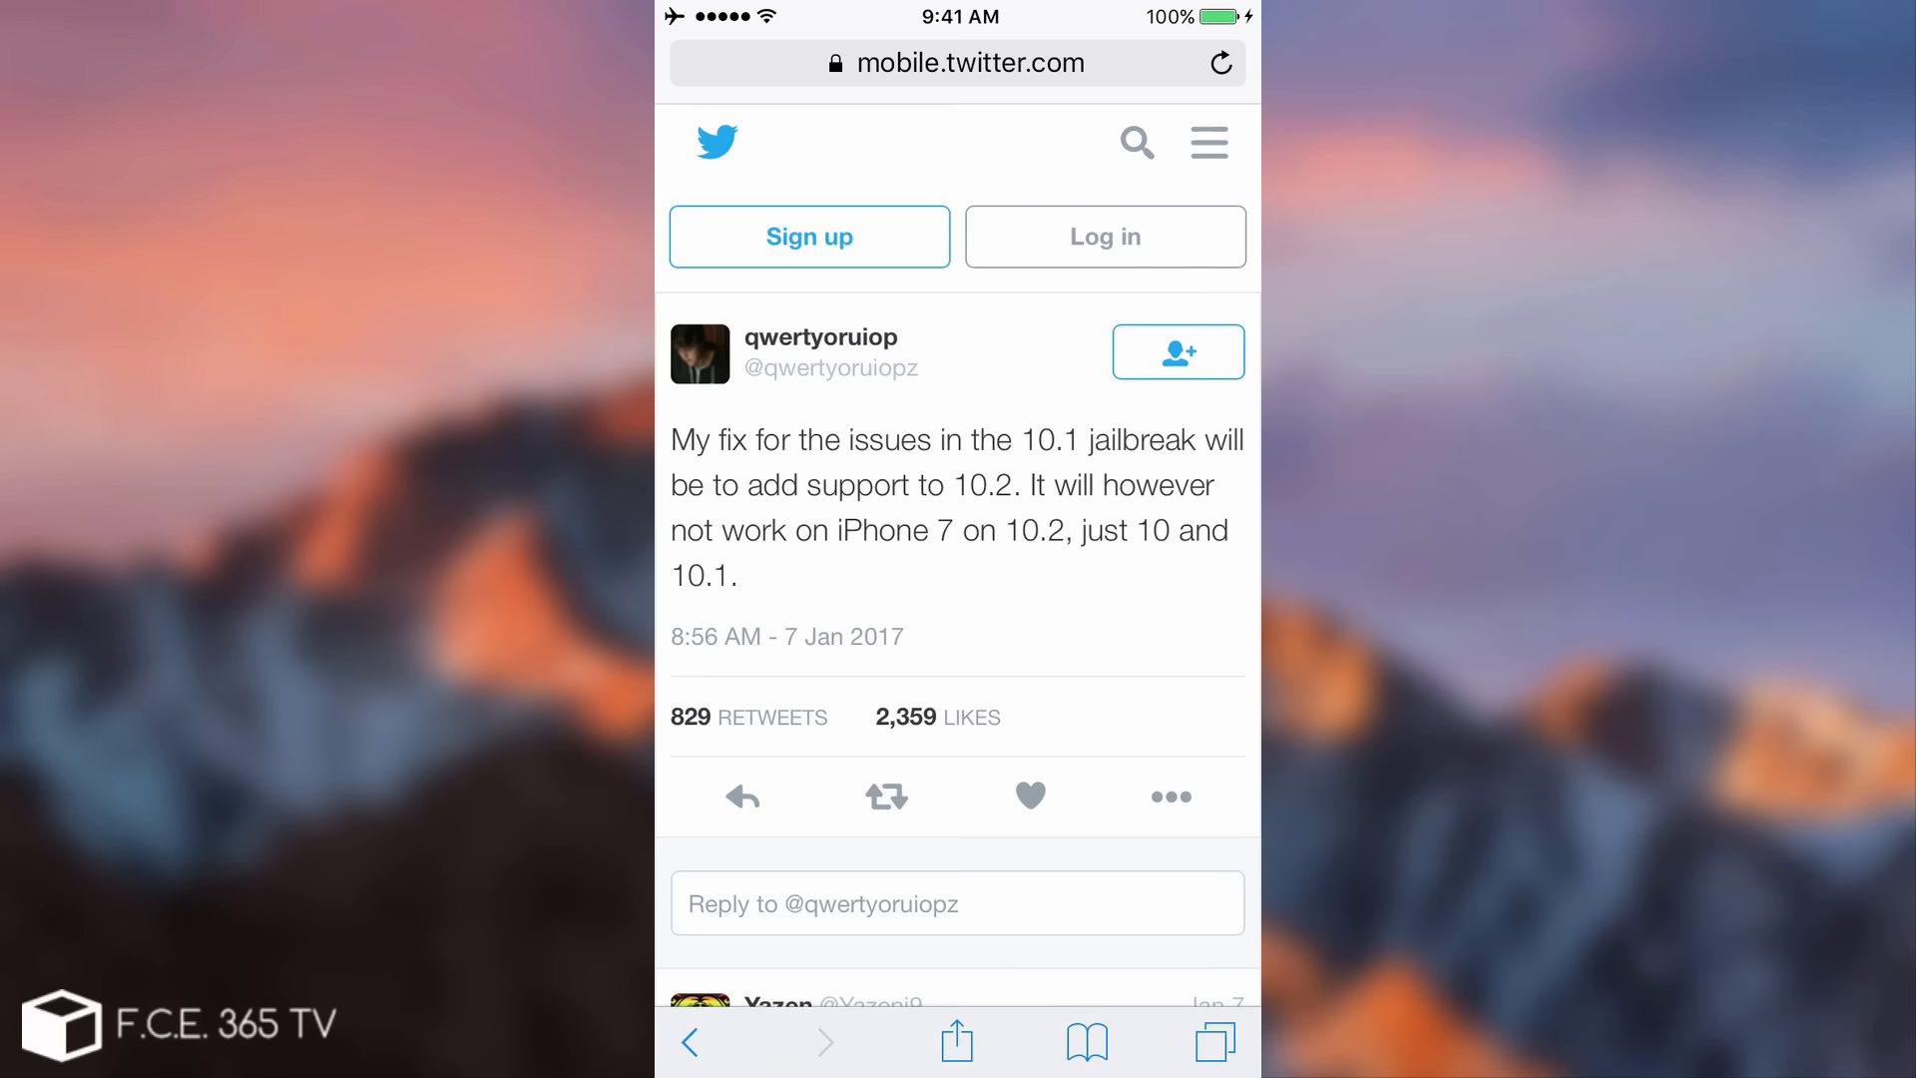
{"action": "left_click", "coordinate": [1215, 1042]}
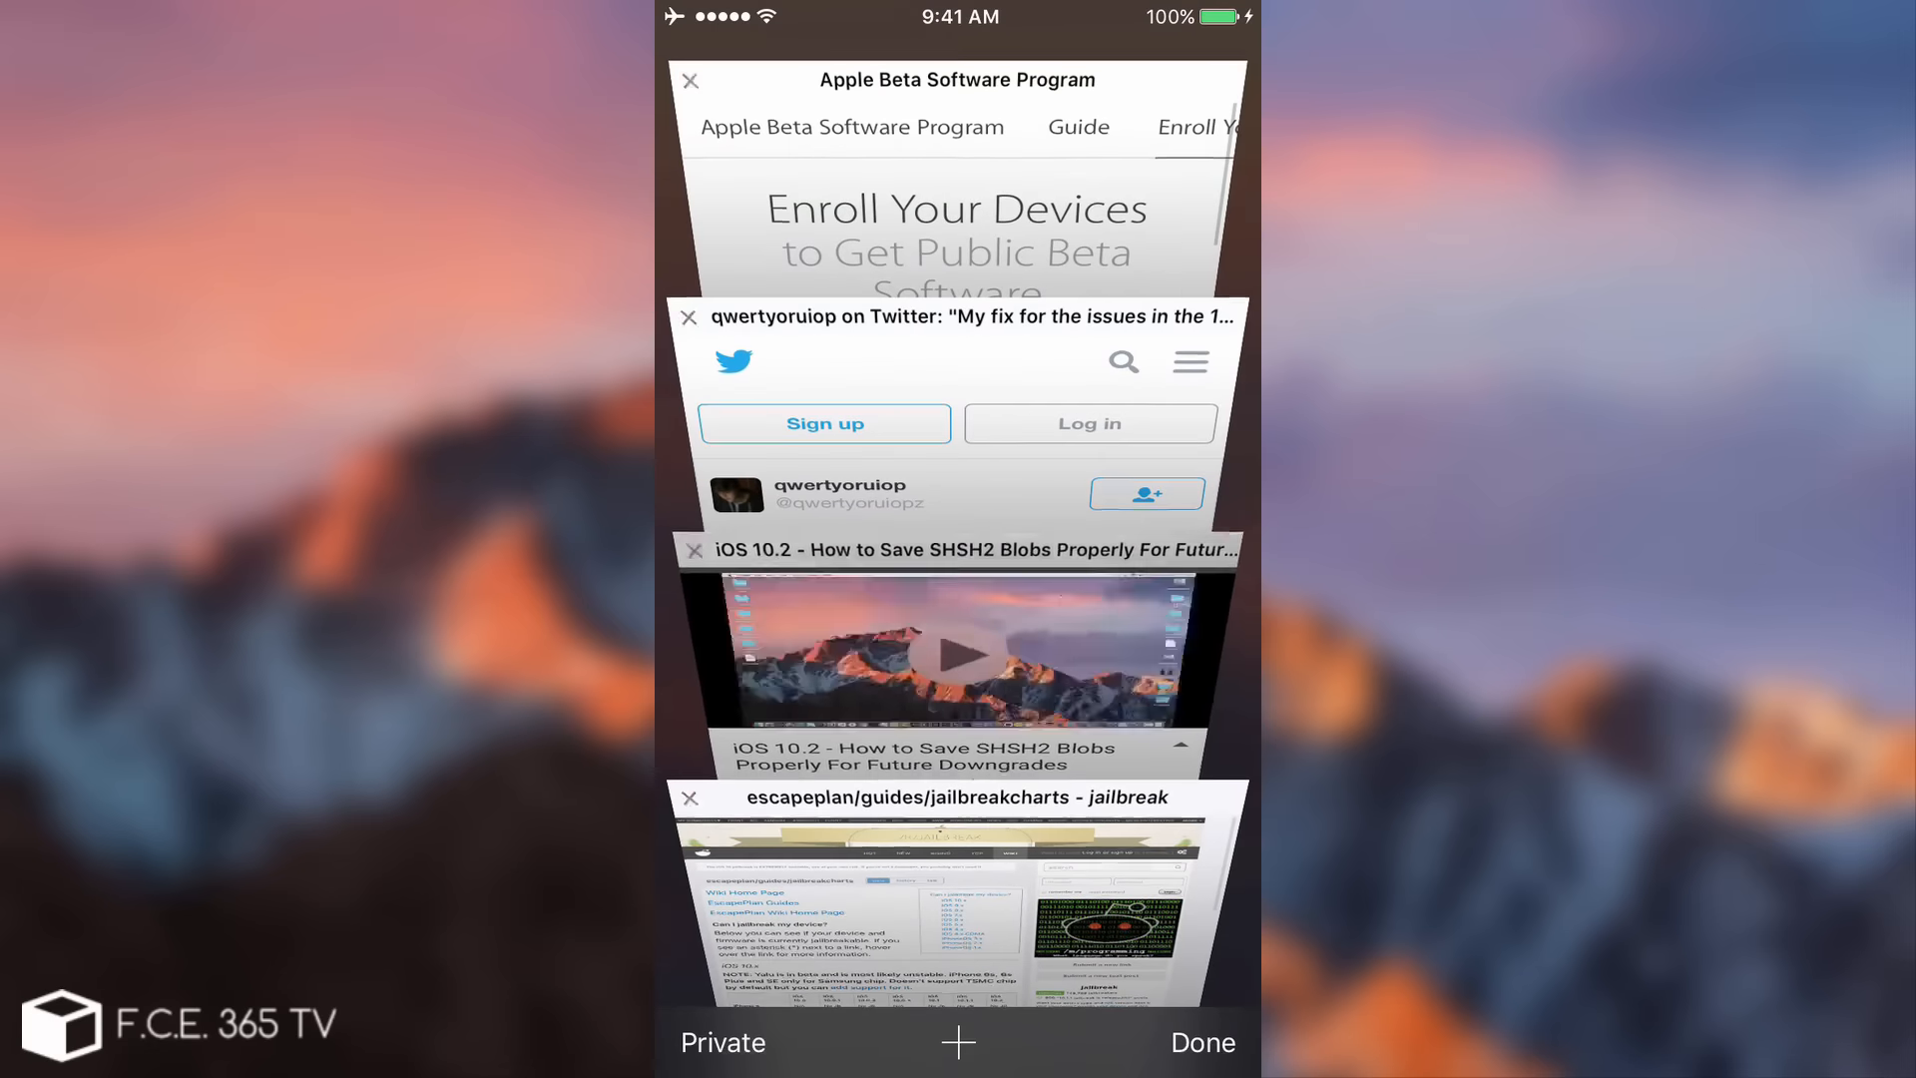
Step: Switch to the YouTube tab 'iOS 10.2 - How to Save SHSH2 Blobs' showing its description
{"action": "left_click", "coordinate": [957, 648]}
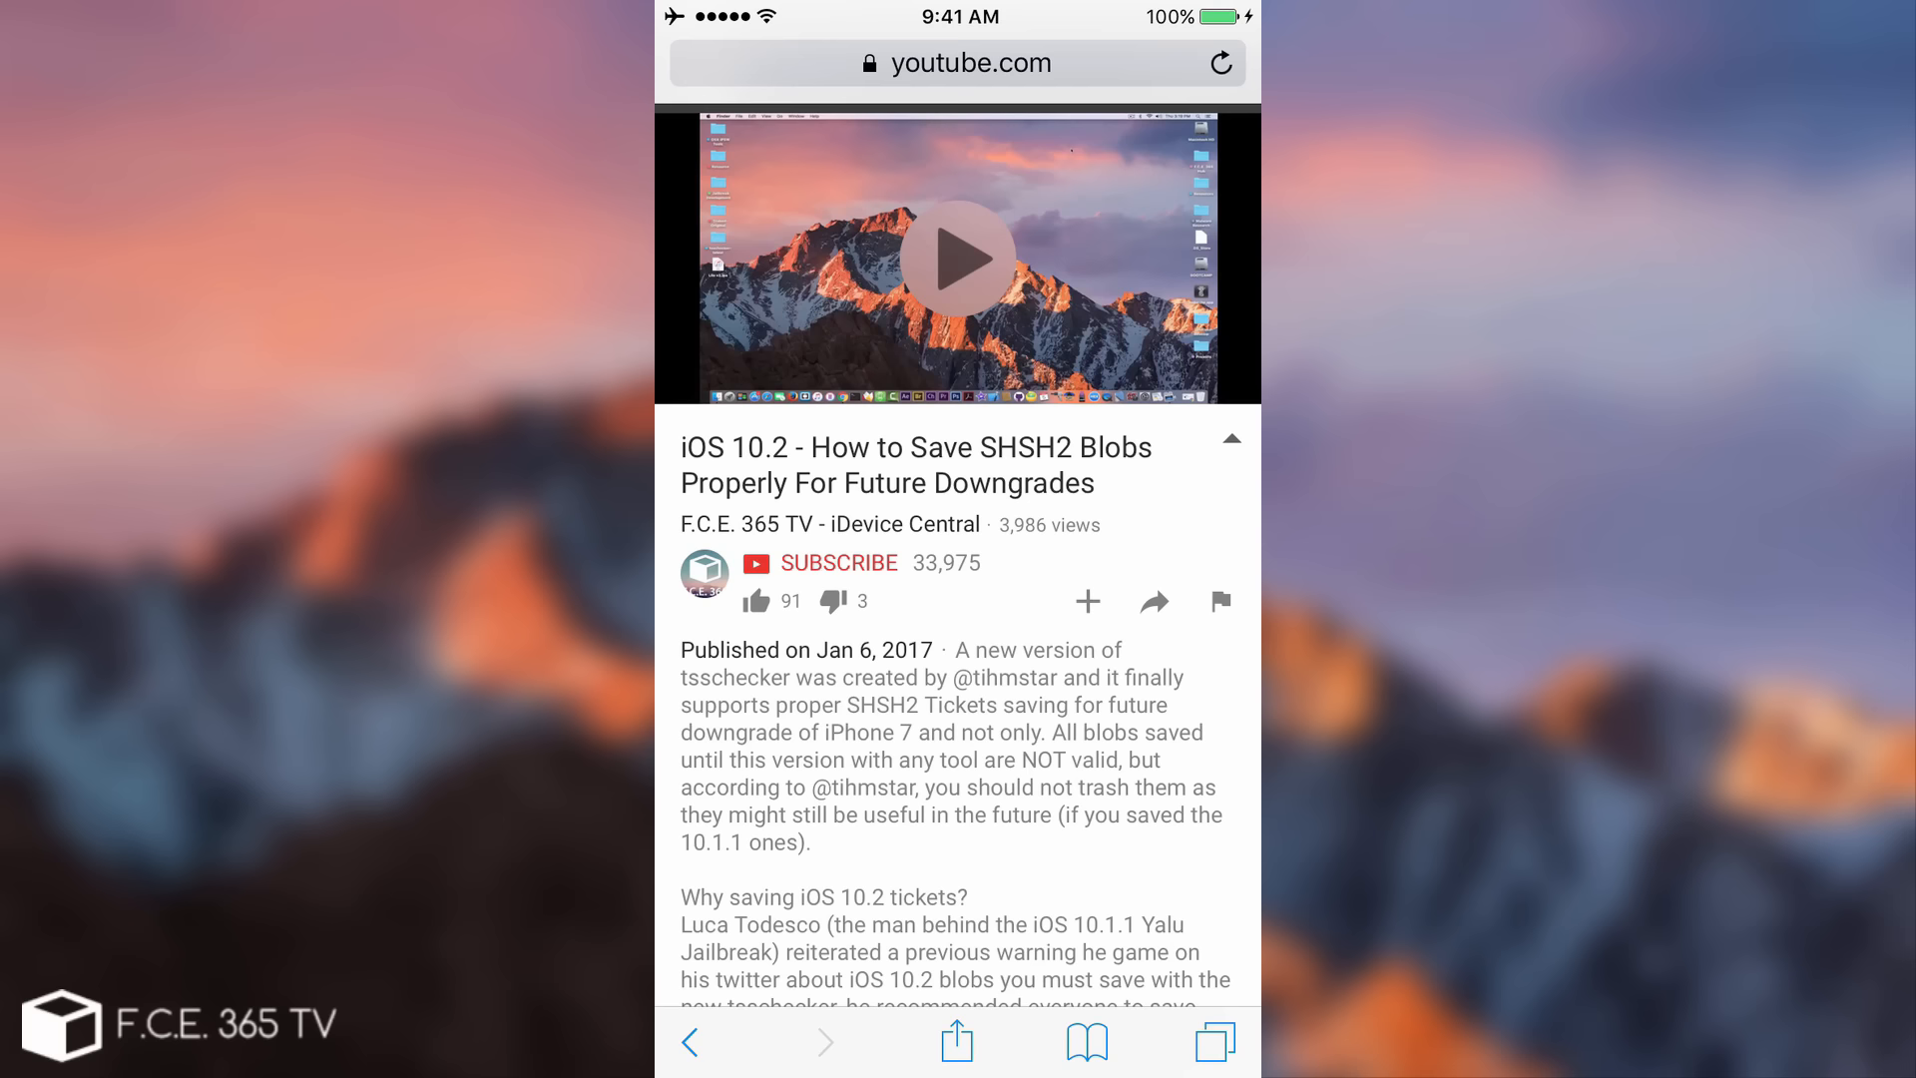
Step: View the Reddit jailbreak compatibility chart, then go home and swipe to the page with the Feedback app
{"action": "left_click", "coordinate": [1215, 1042]}
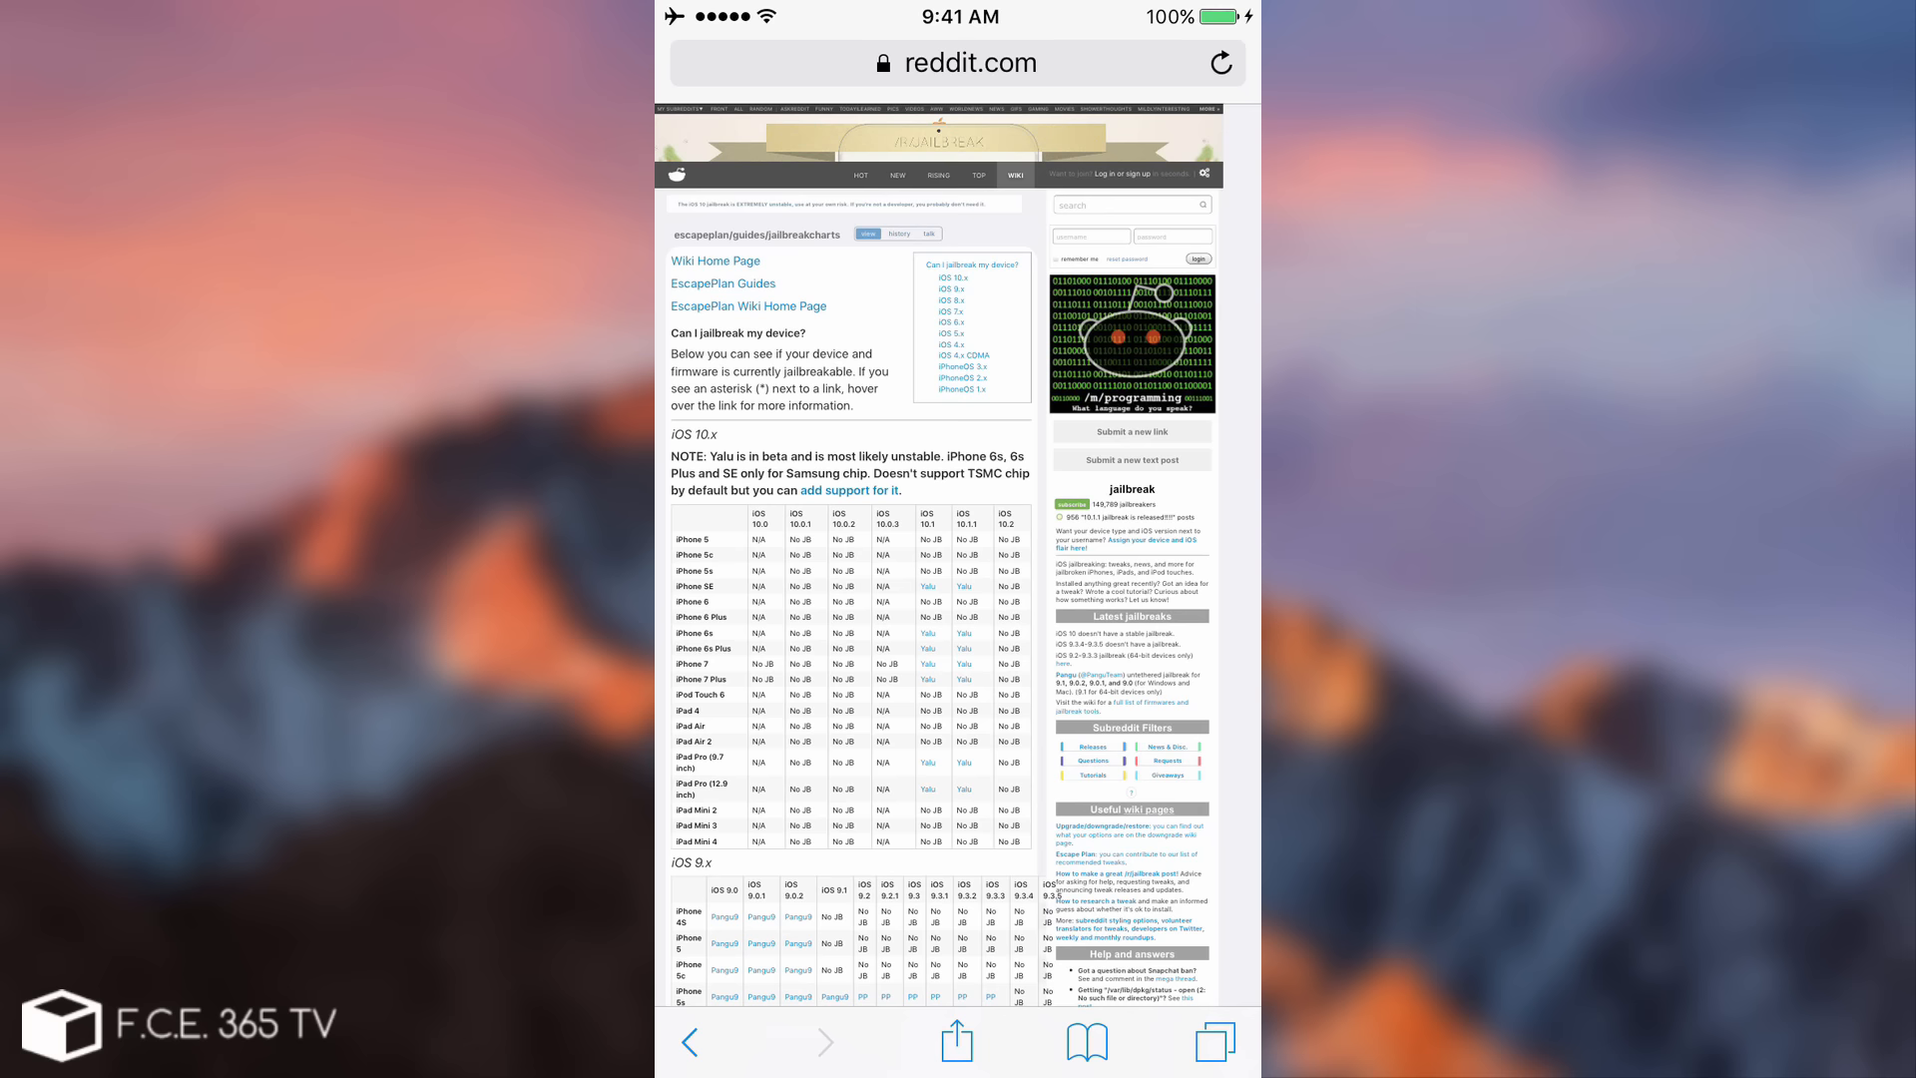
{"action": "scroll", "scroll_direction": "down", "scroll_amount": 3}
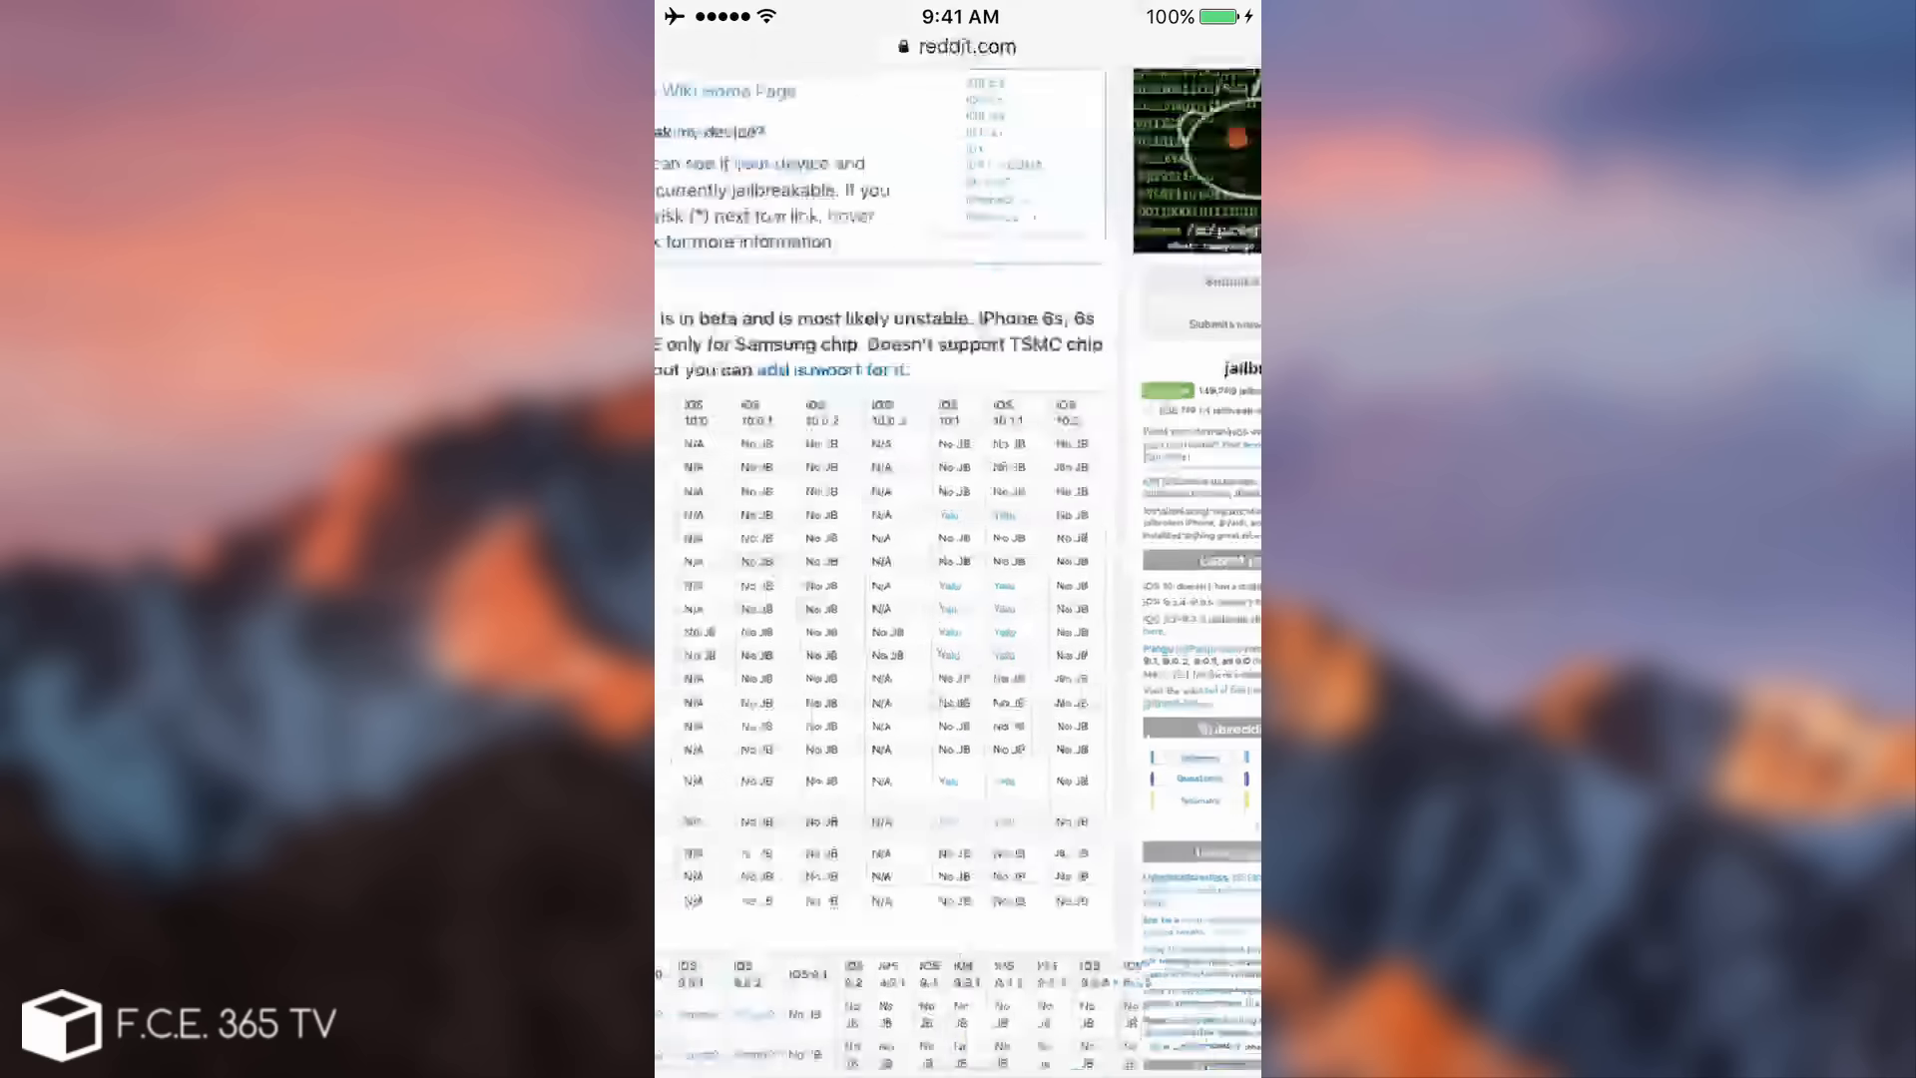
{"action": "scroll", "scroll_direction": "down", "scroll_amount": 3}
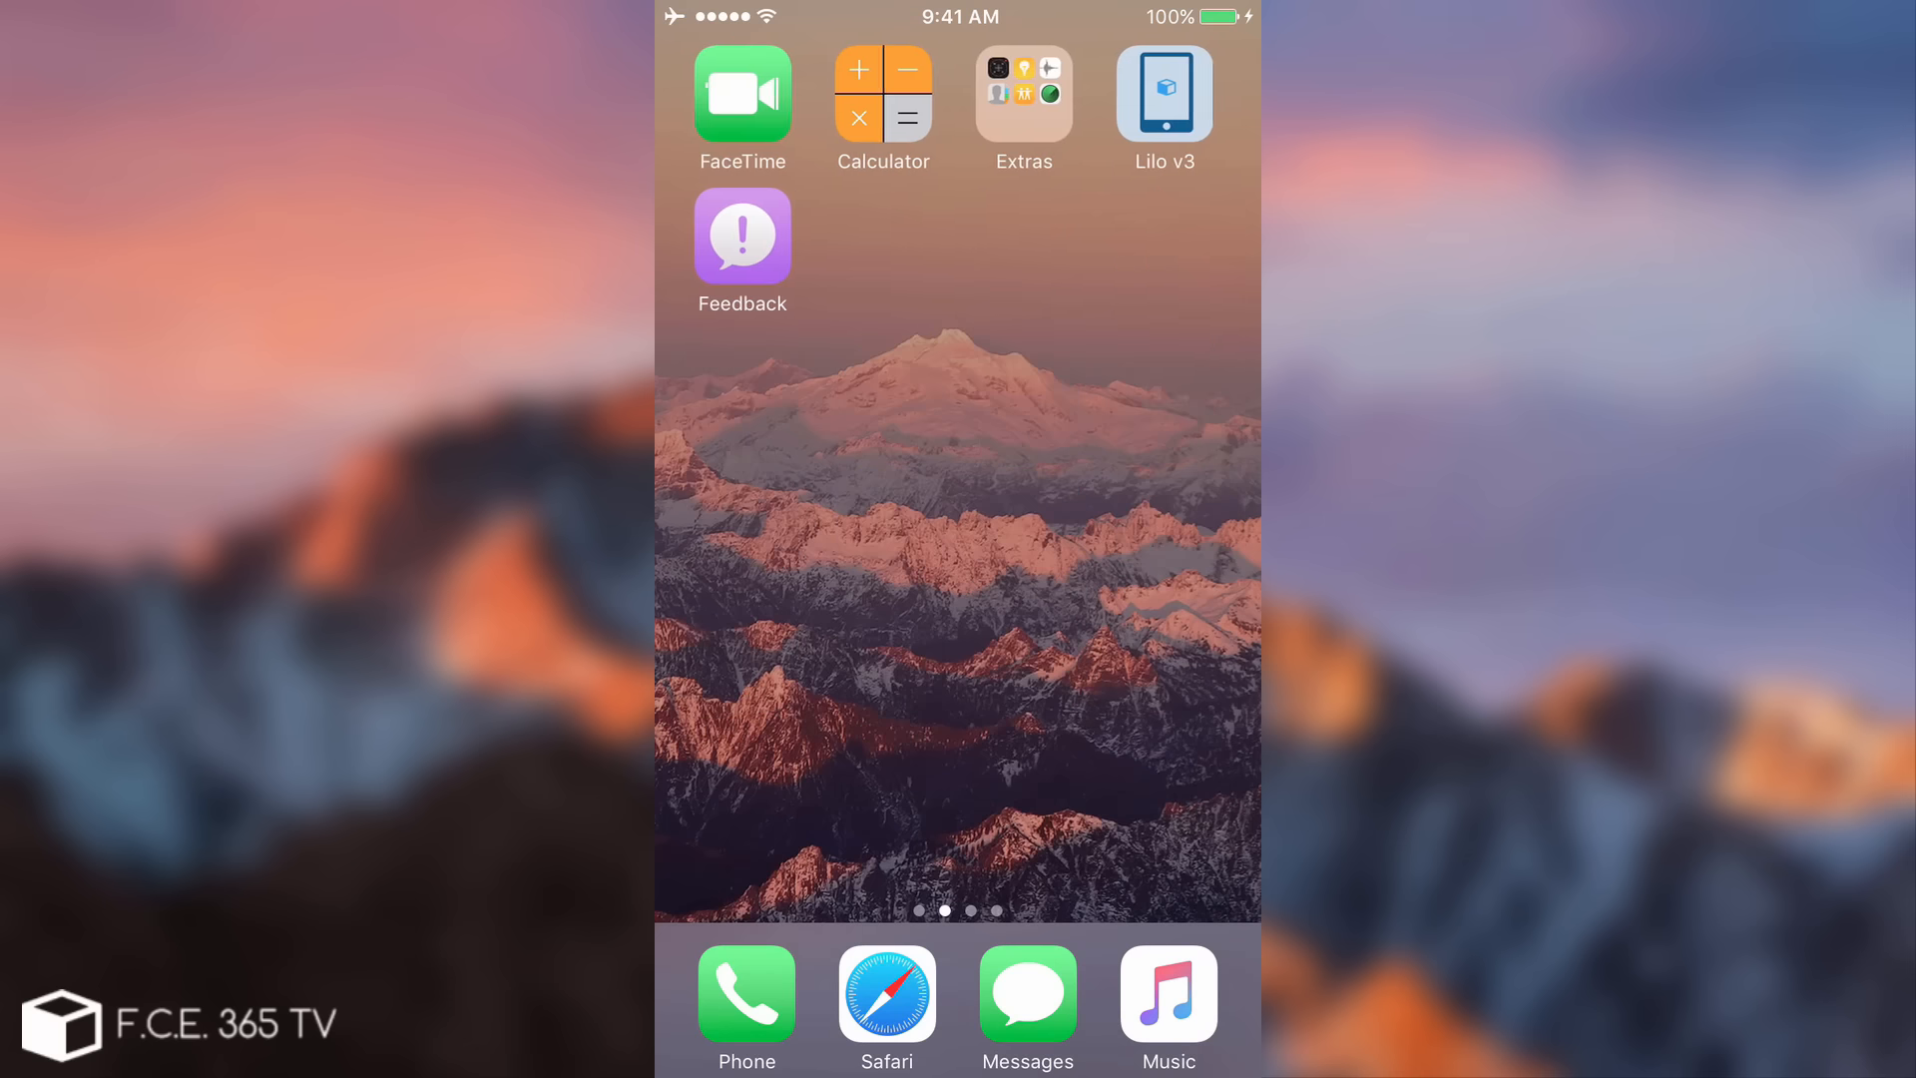
{"action": "scroll", "scroll_direction": "left", "scroll_amount": 3}
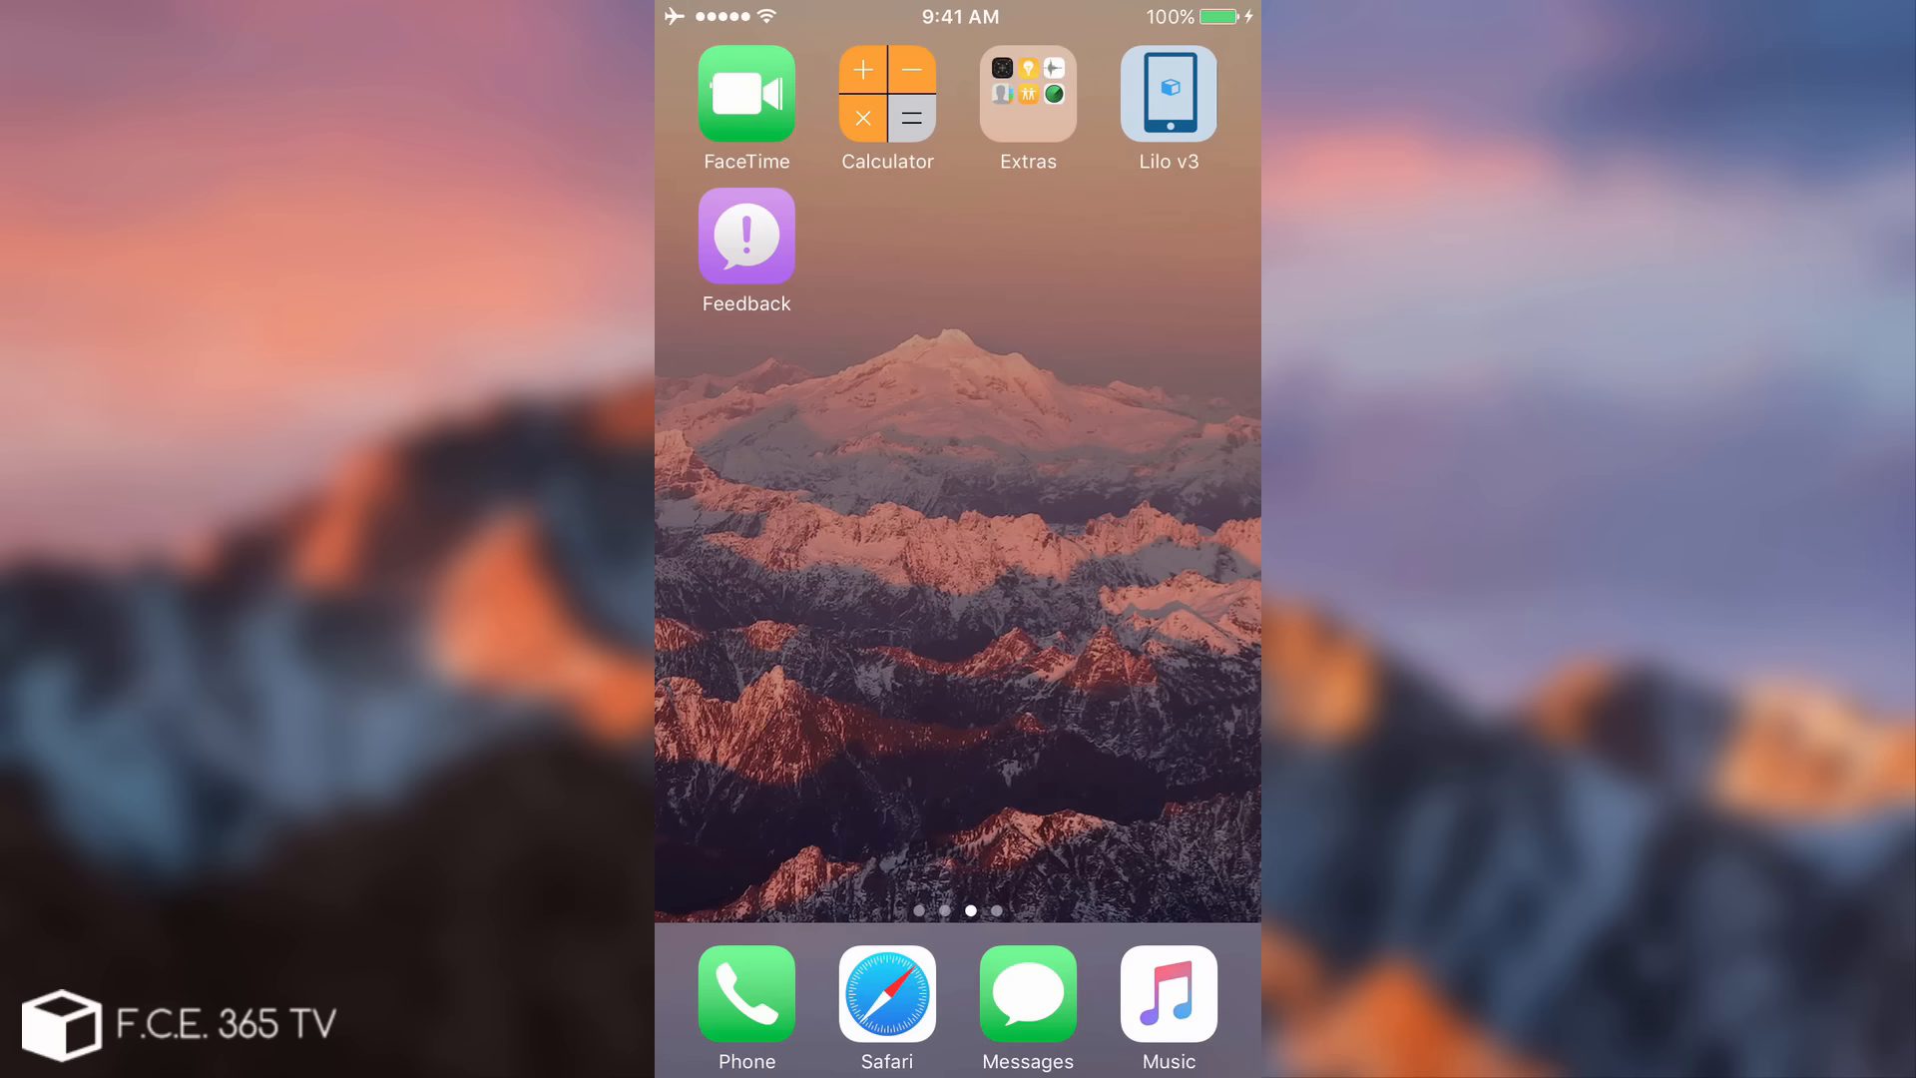